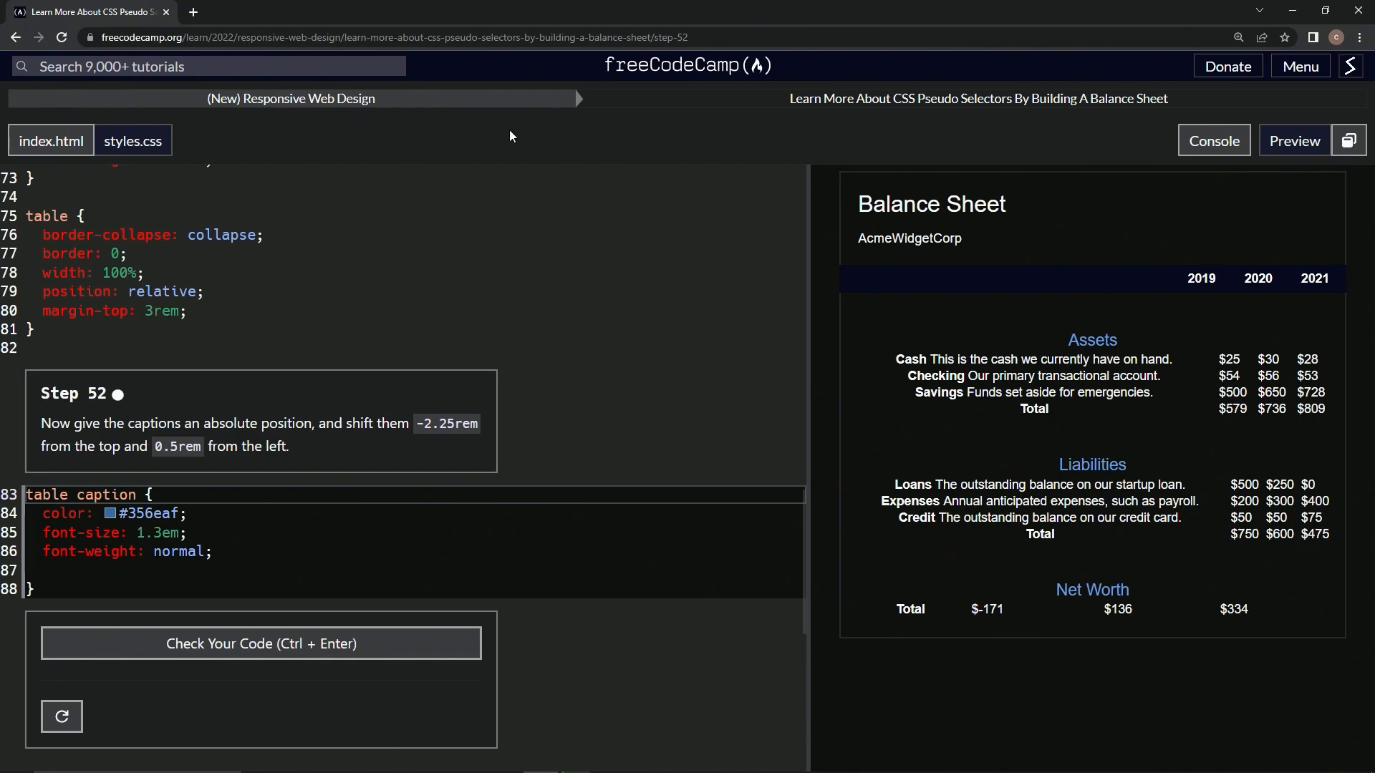
mouse_move(997, 116)
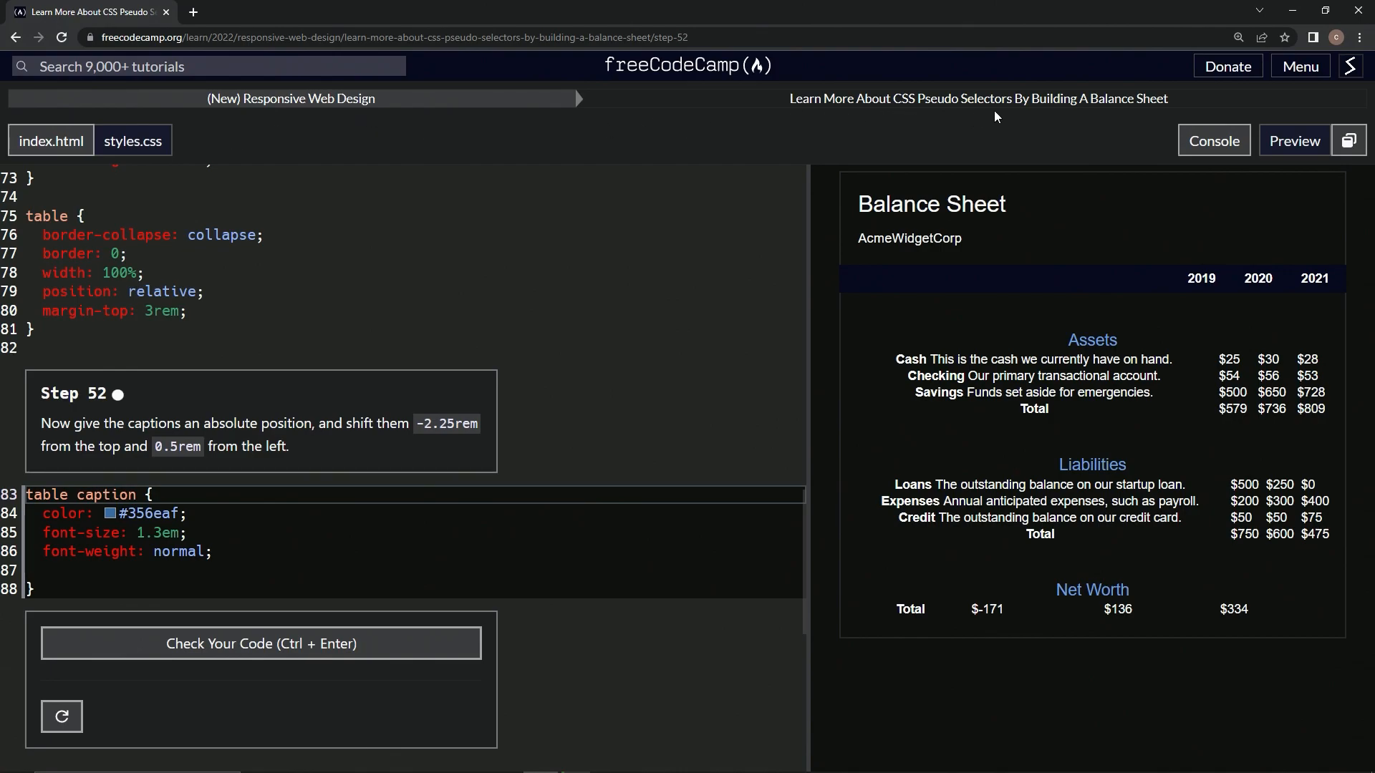
mouse_move(28, 424)
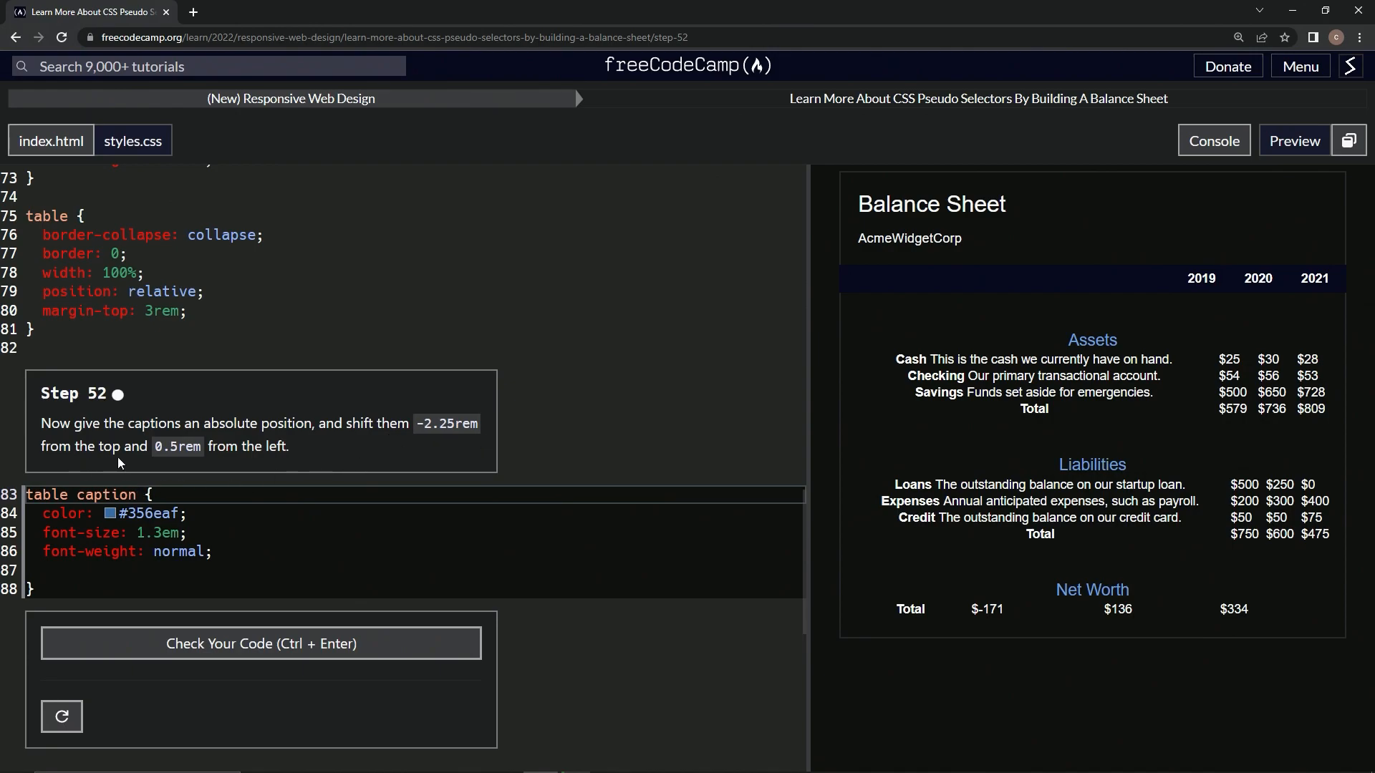
mouse_move(268, 481)
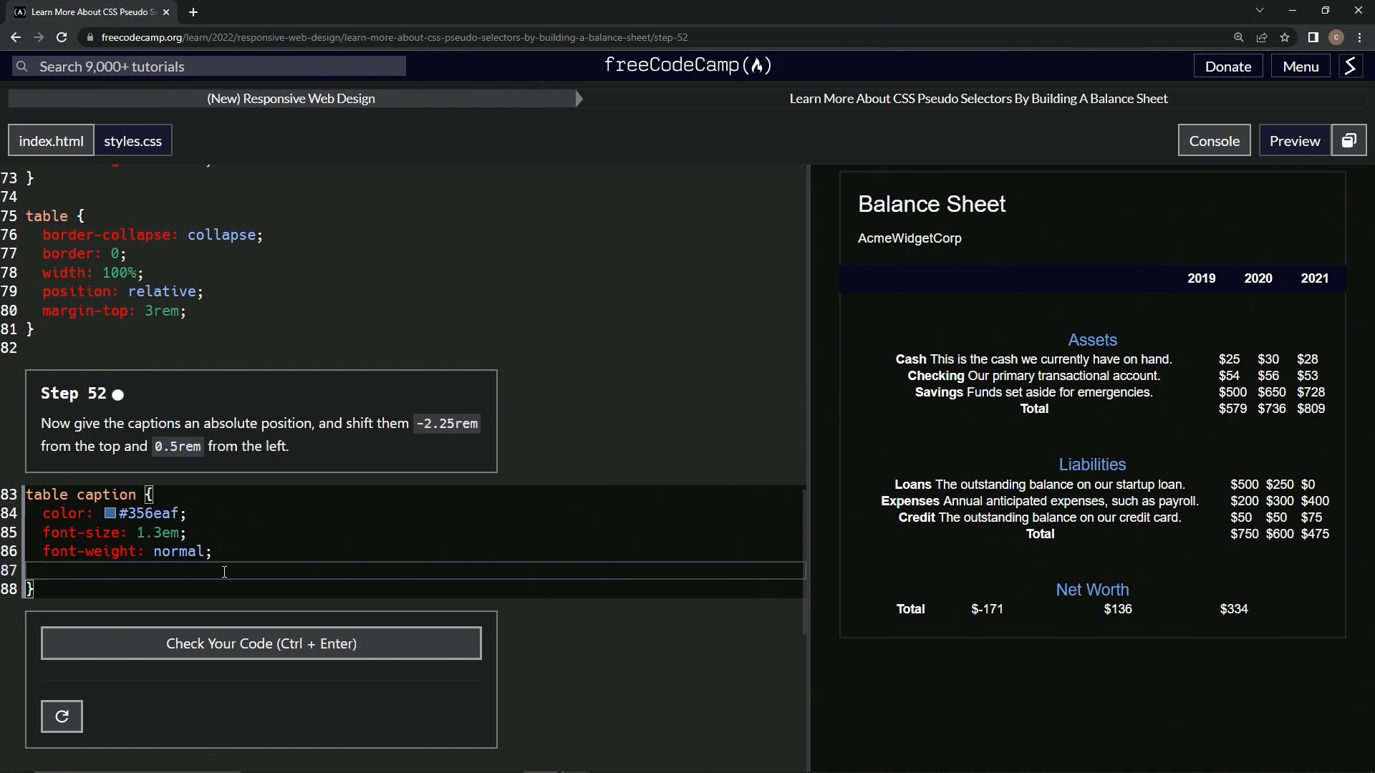
- Give table caption position: absolute with top: -2.25rem and left: .5rem
type("post")
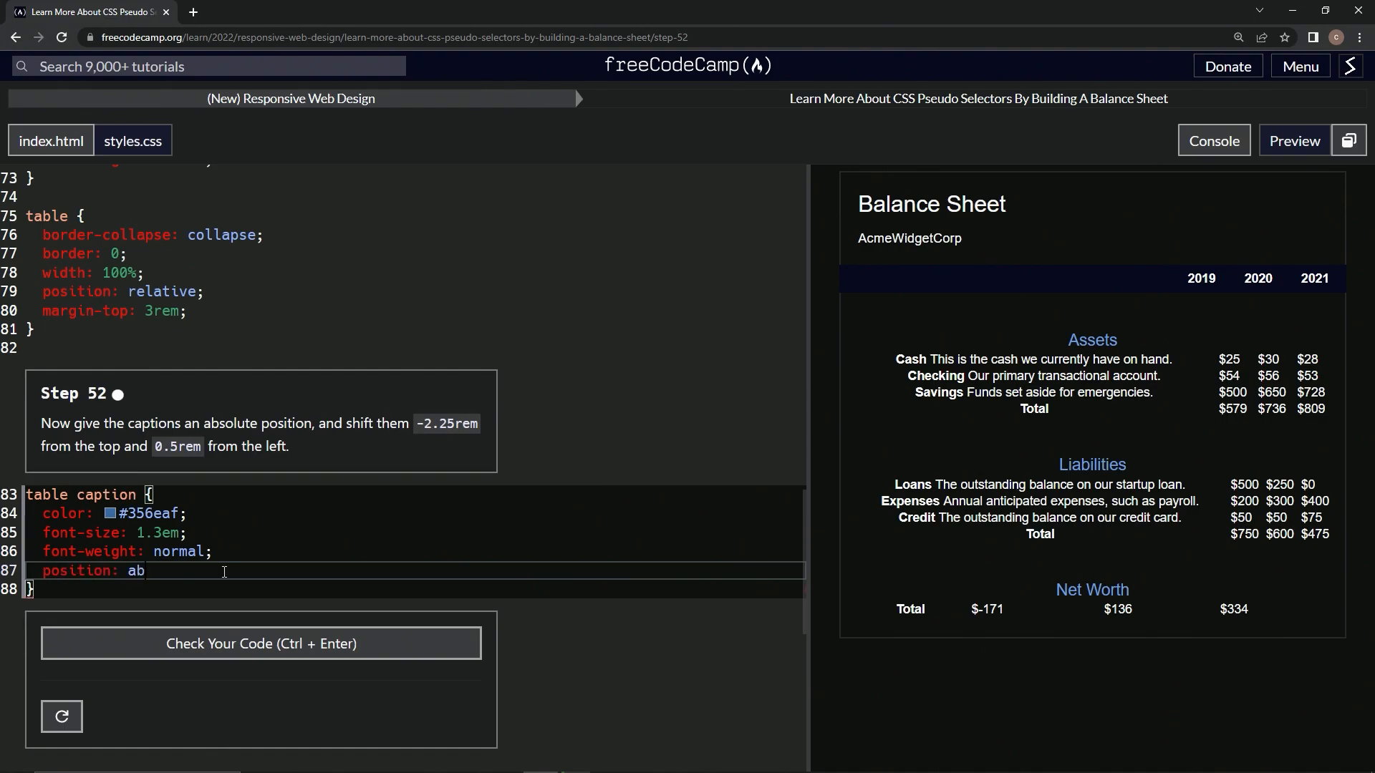
type("solute;")
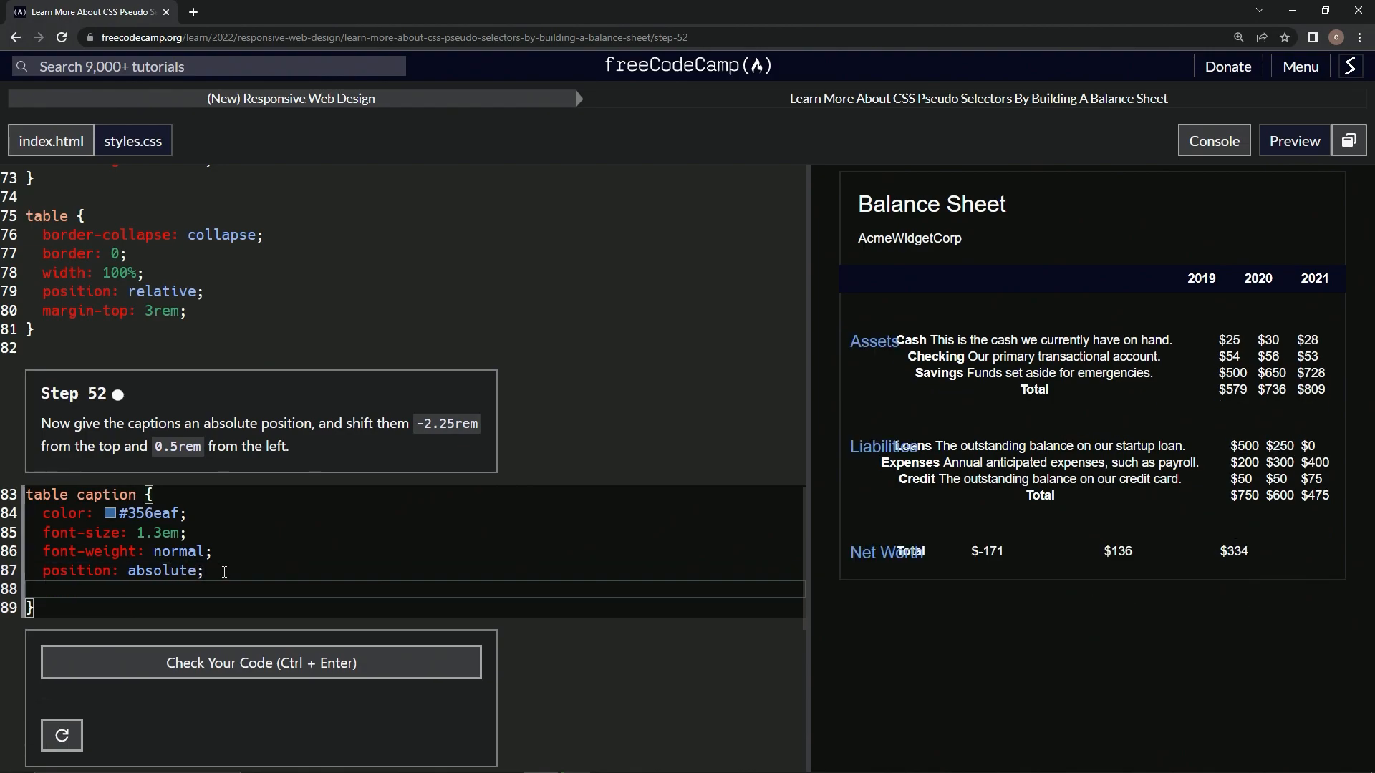
type("top:")
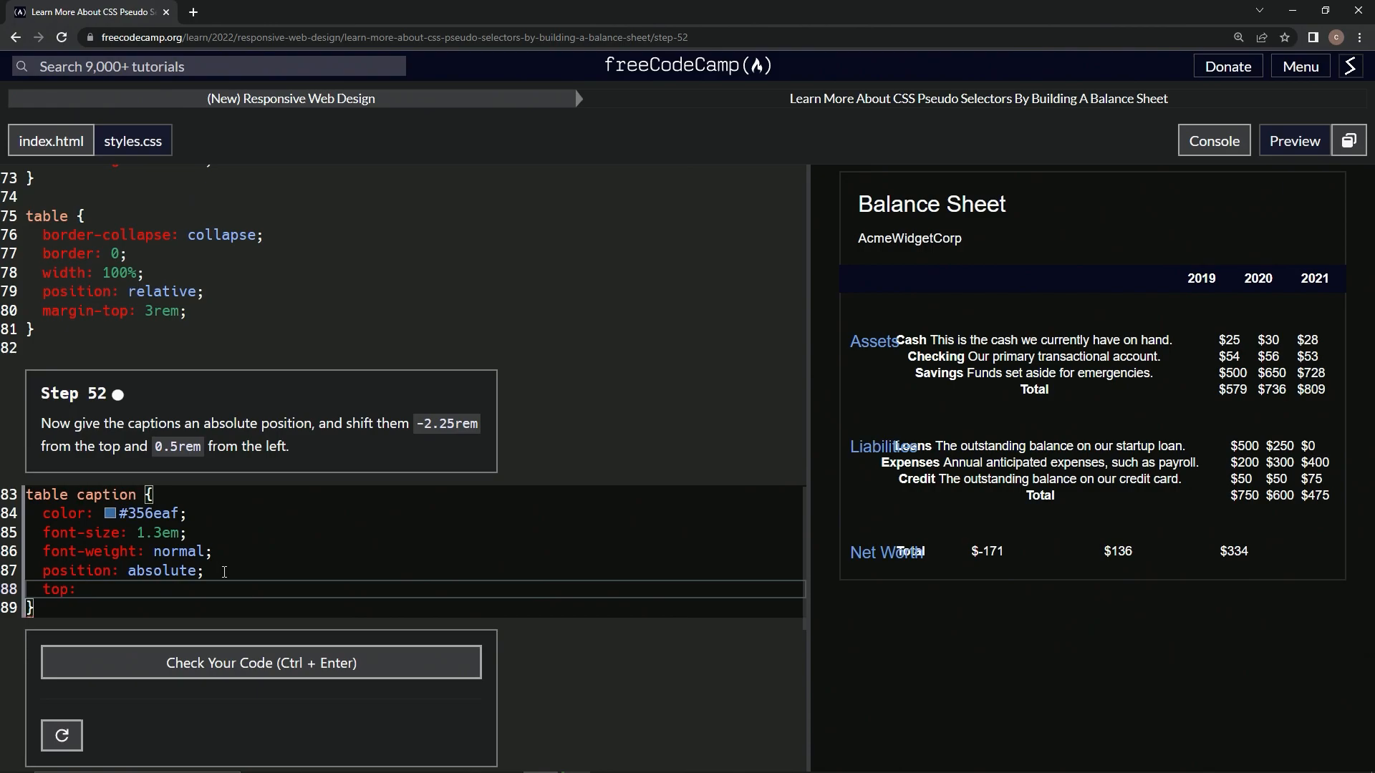
type("-2.25")
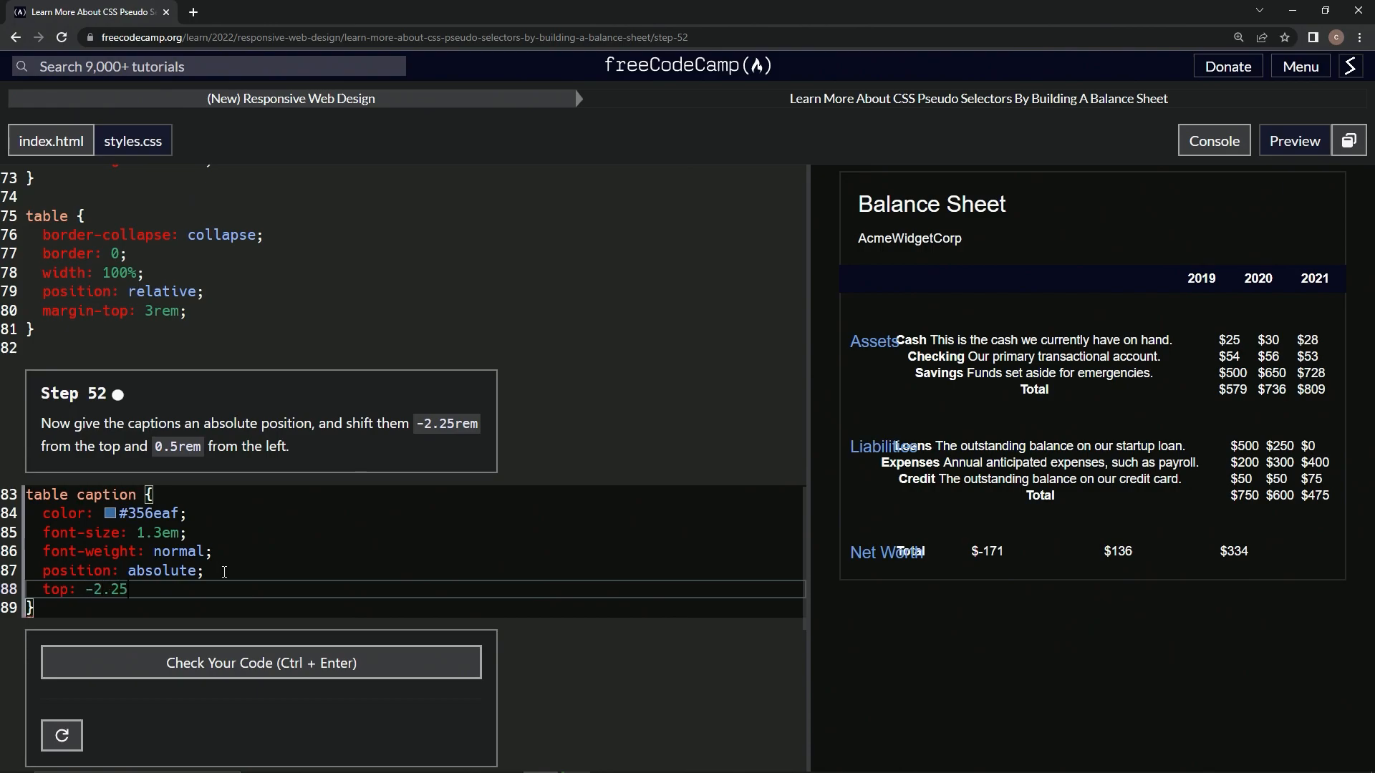
type("rem;")
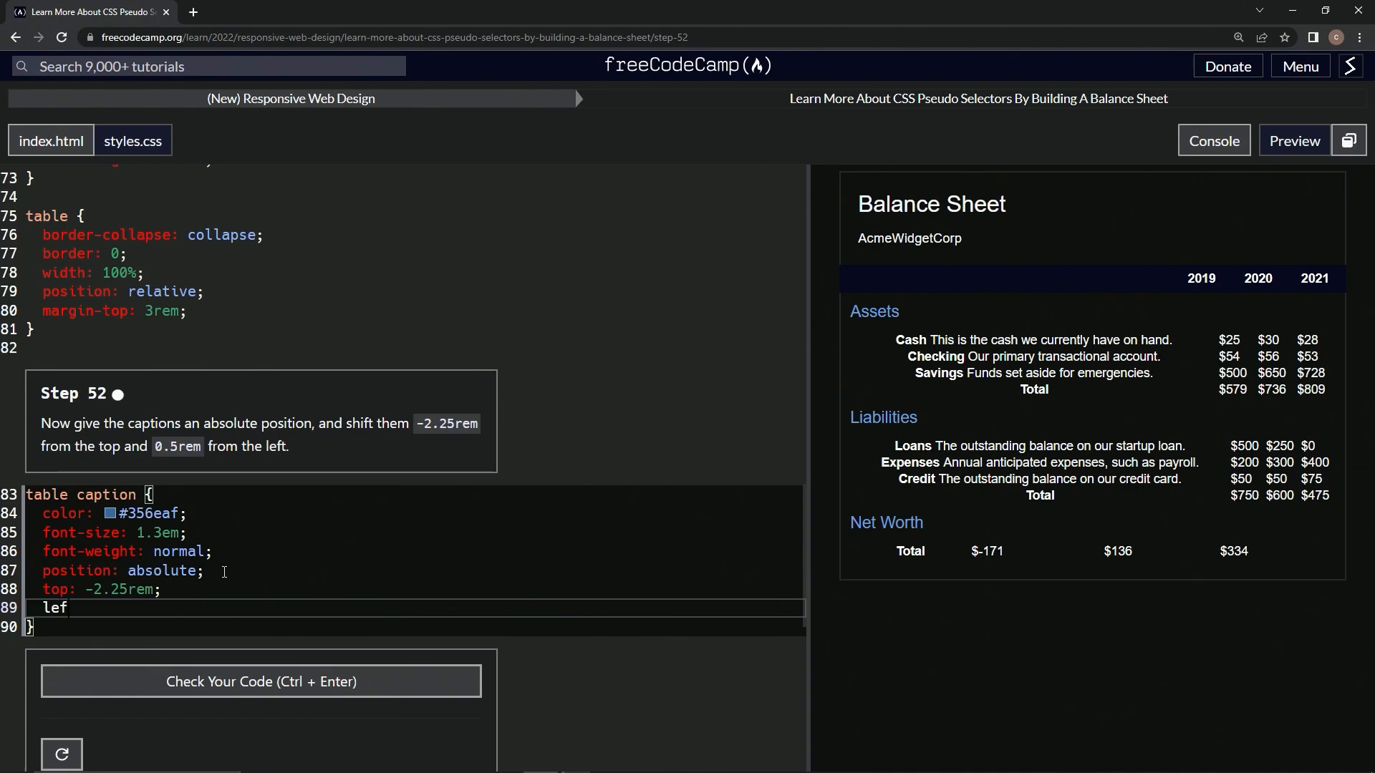
type("t:")
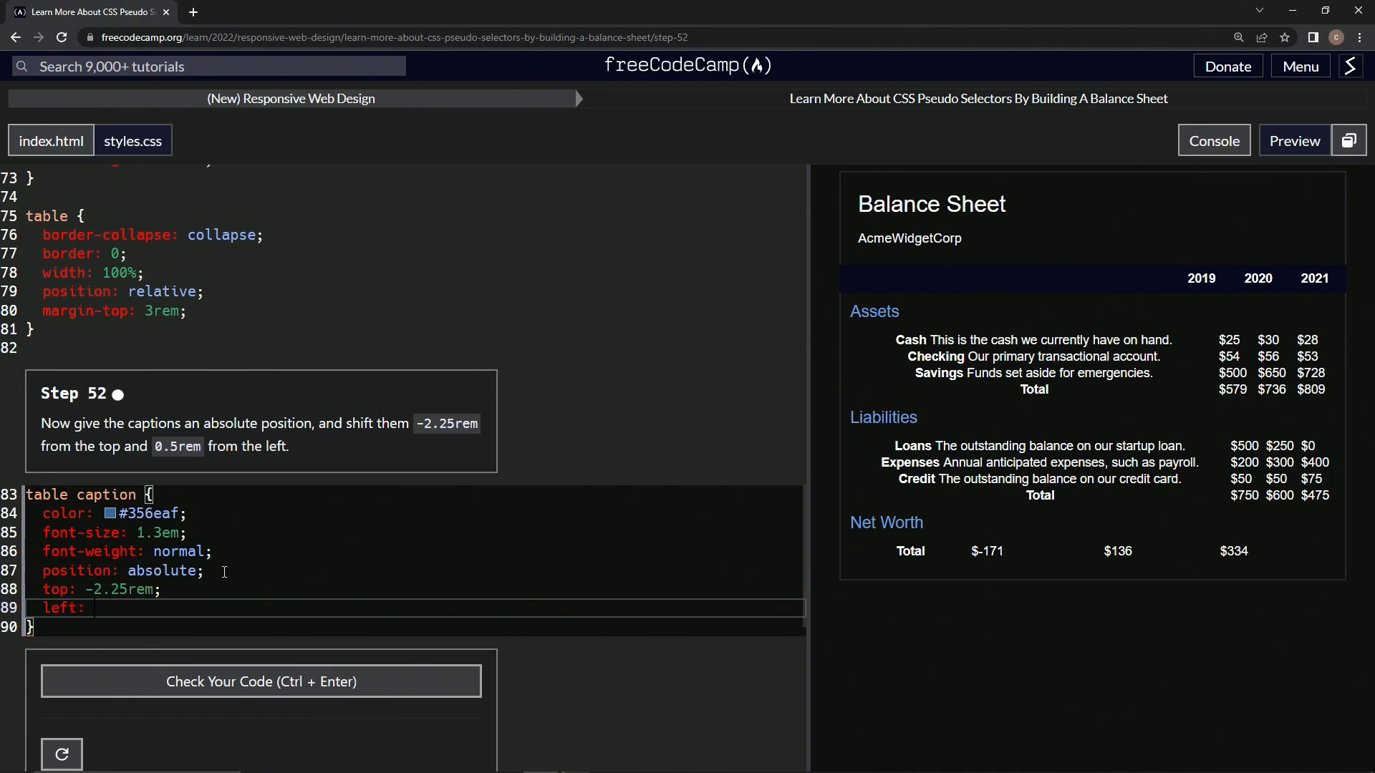
type(".5rem;")
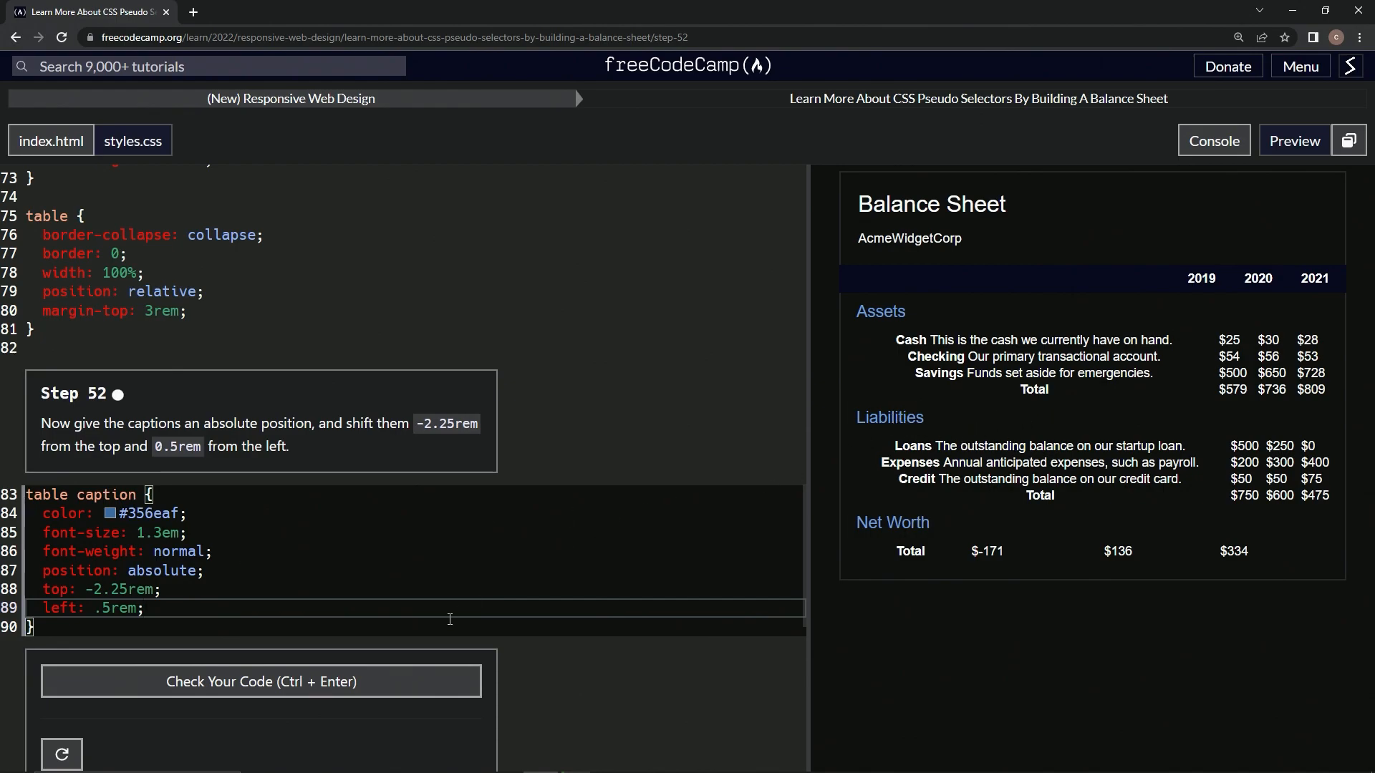
- Check the code to pass step 52 and submit to load step 53
left_click(260, 682)
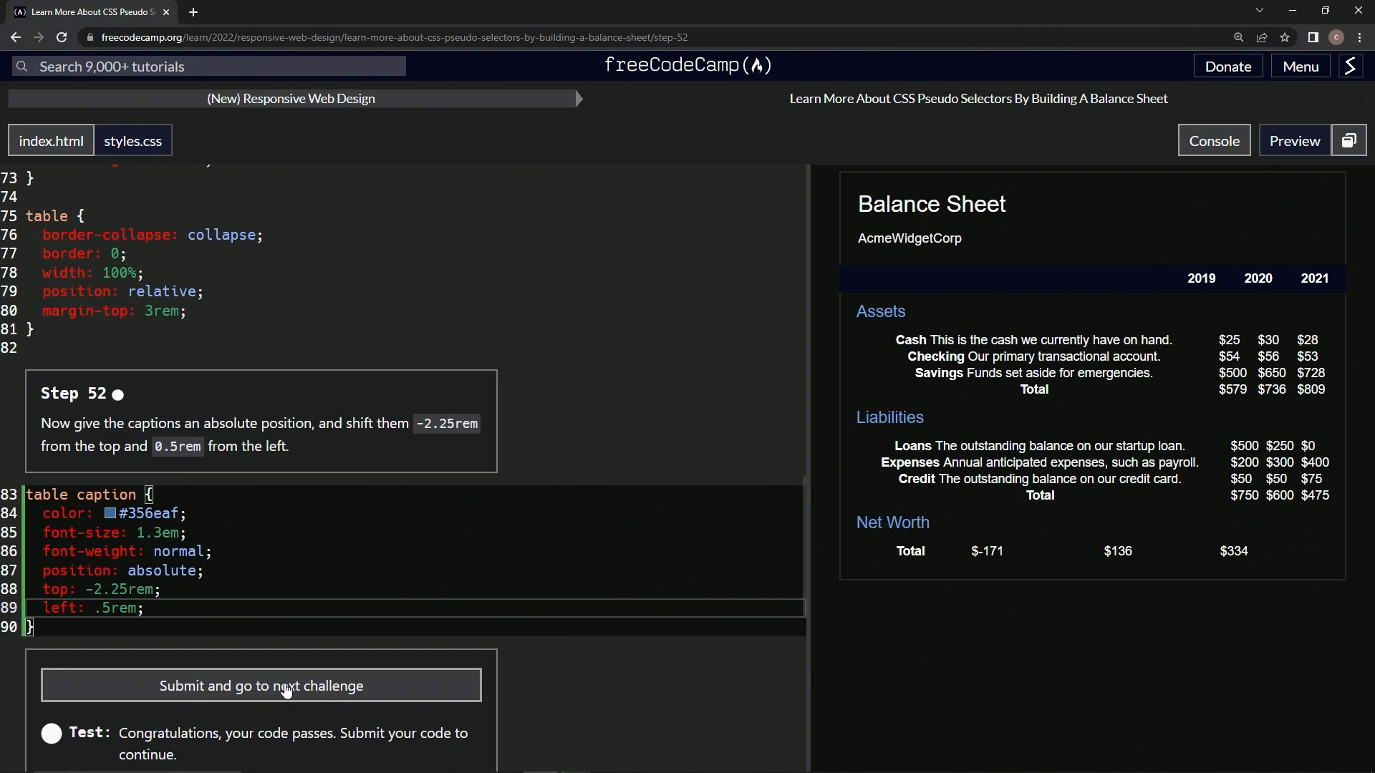
left_click(260, 686)
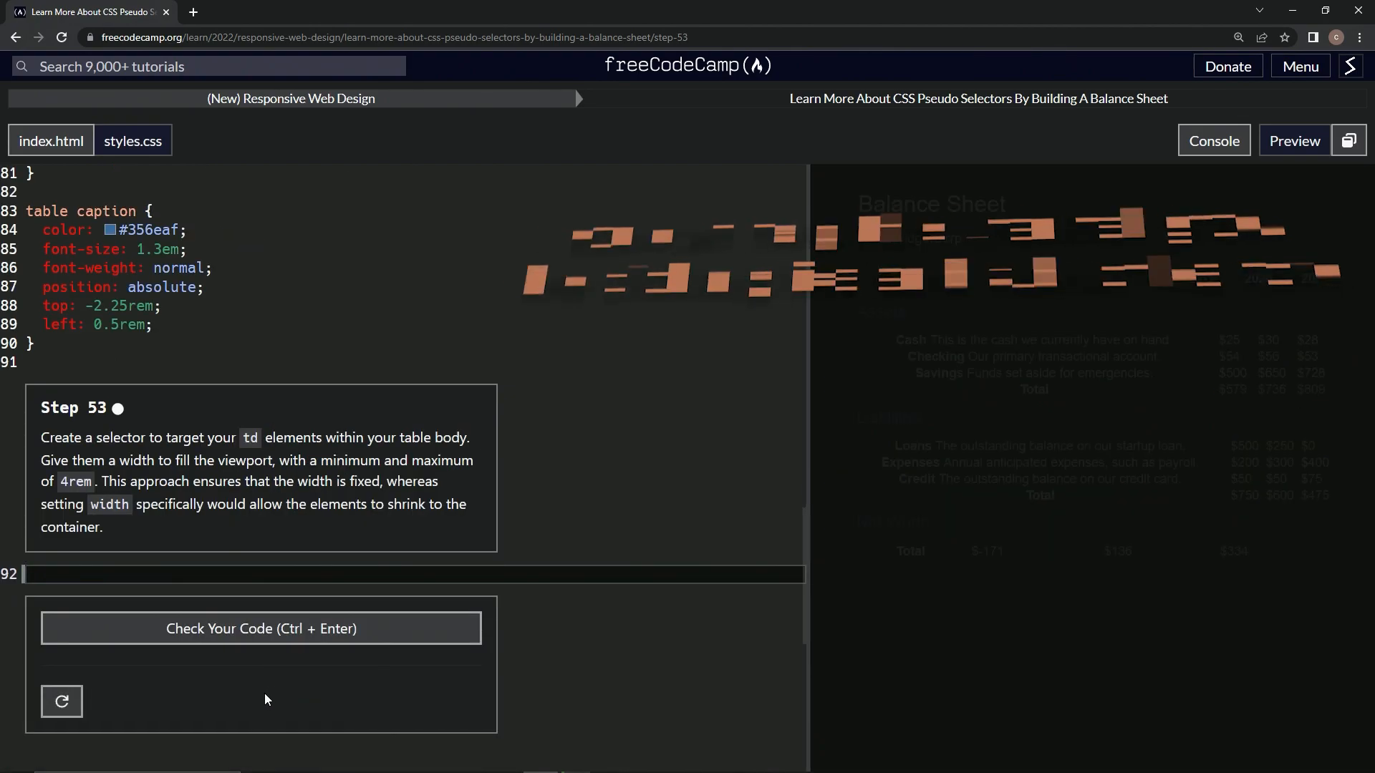